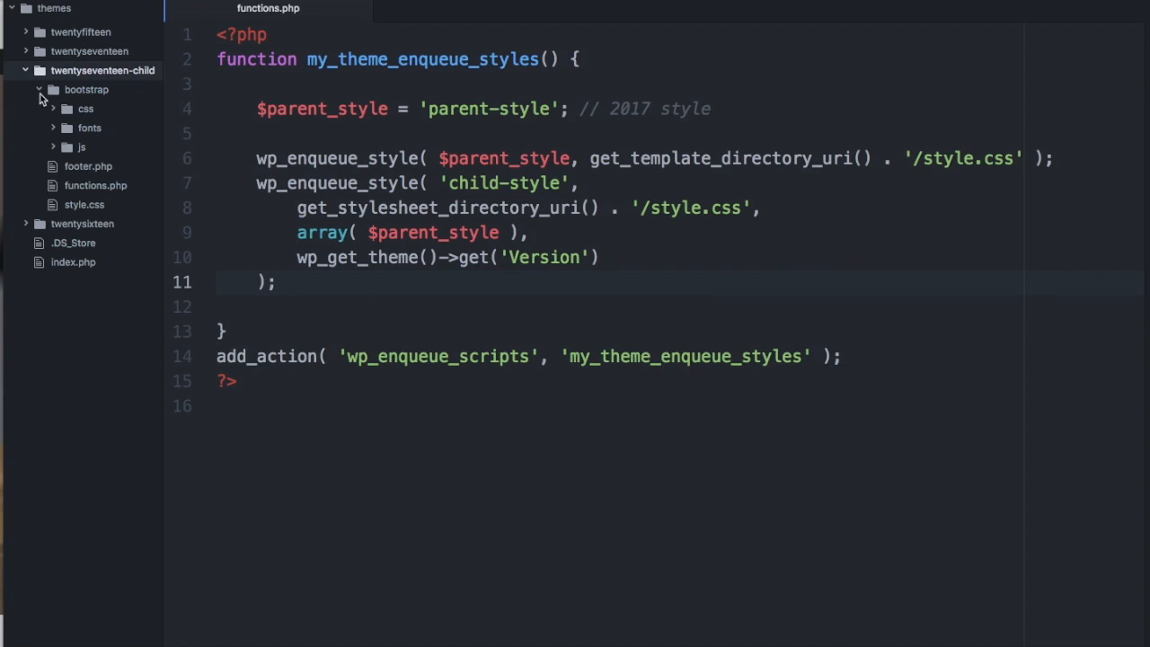
Step: Scroll down the local WordPress homepage to view the sidebar widgets
click(86, 90)
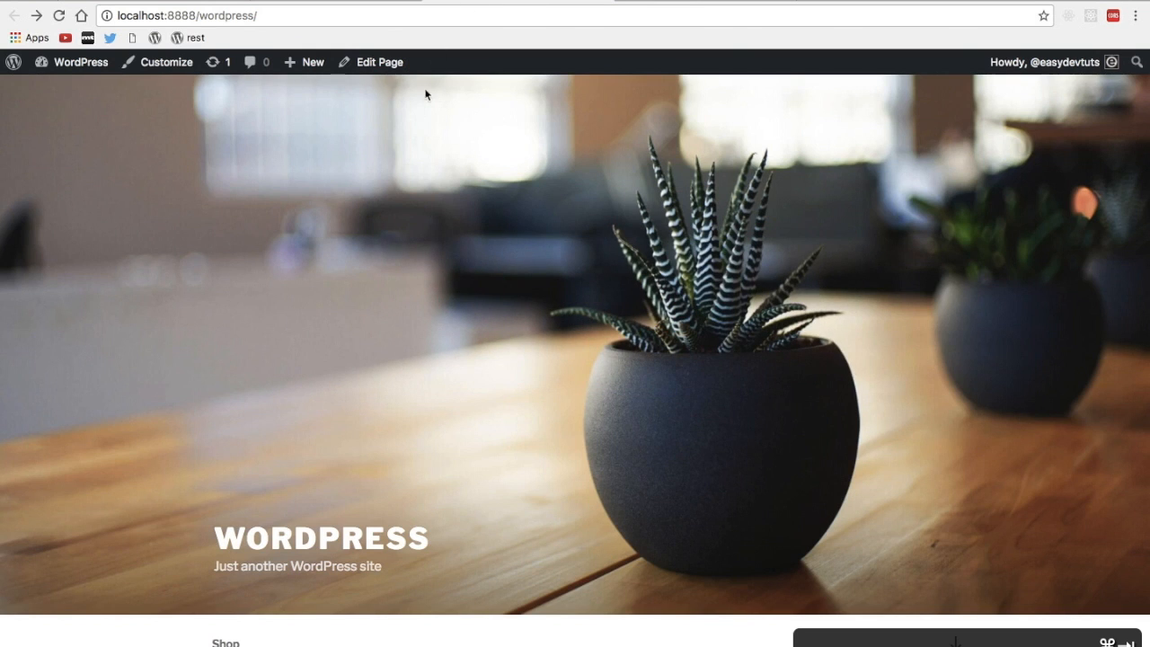
scroll(down, 3)
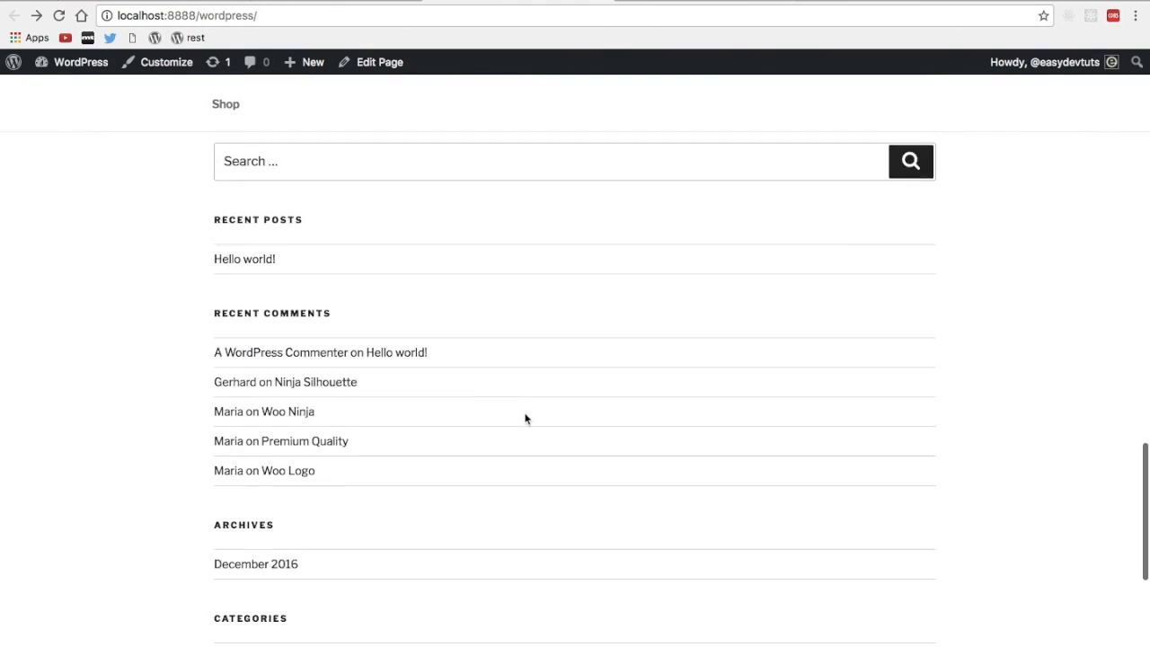
scroll(down, 3)
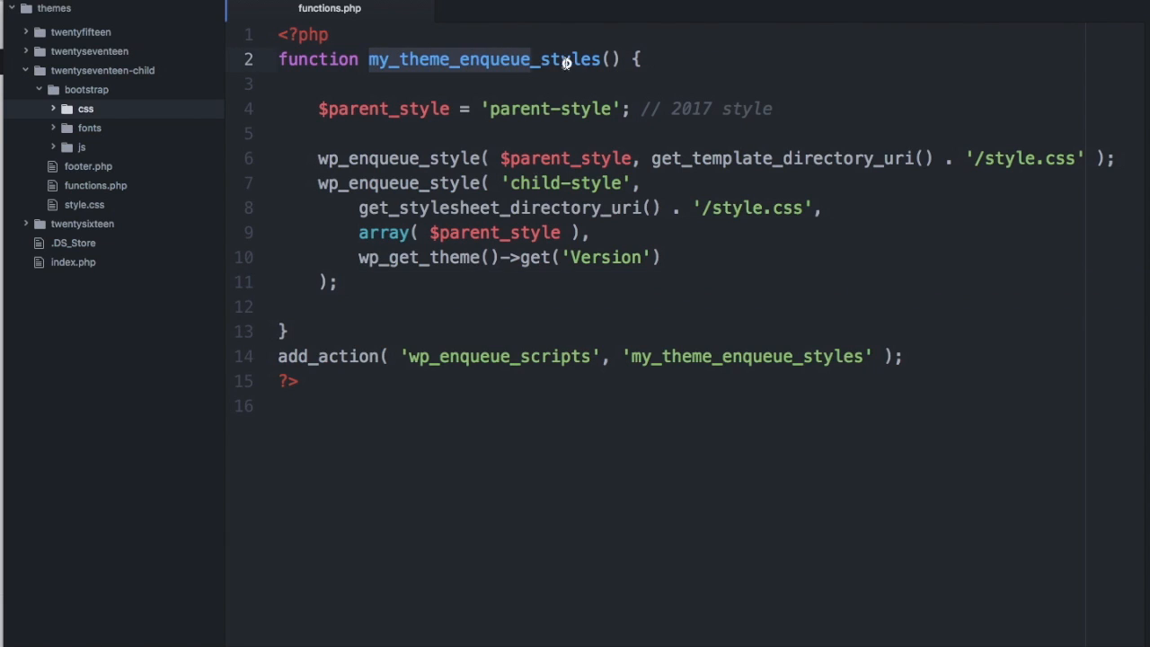
Step: Write wp_enqueue_style('bootstrap', get_stylesheet_directory_uri()) below the child-style call
click(402, 282)
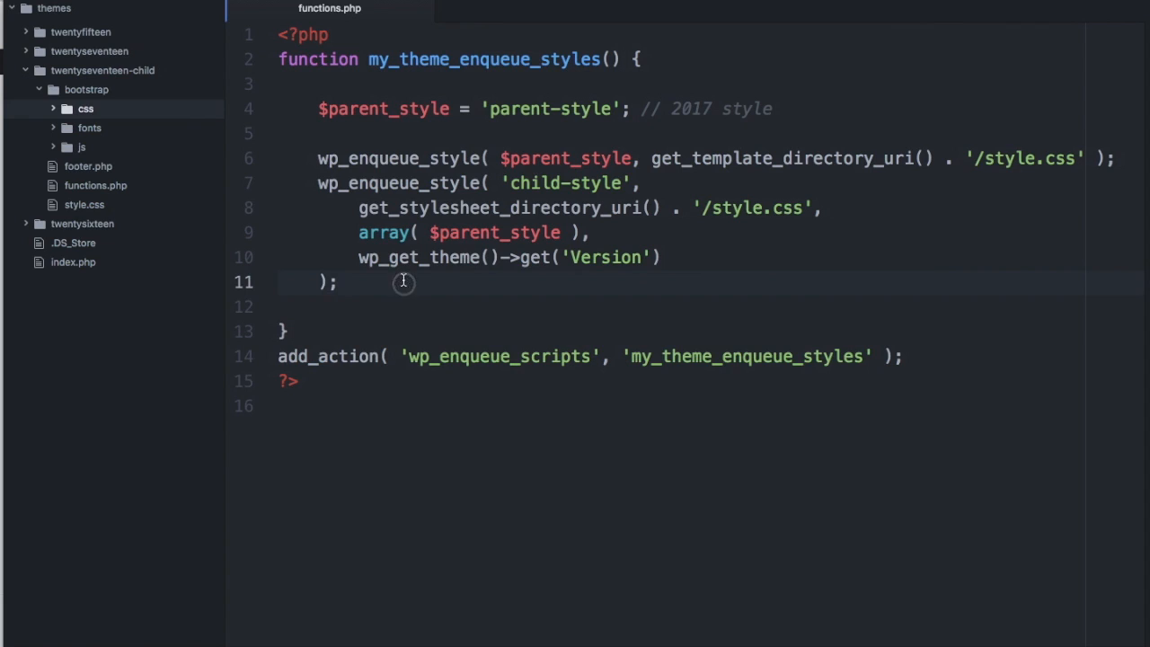
key(Enter)
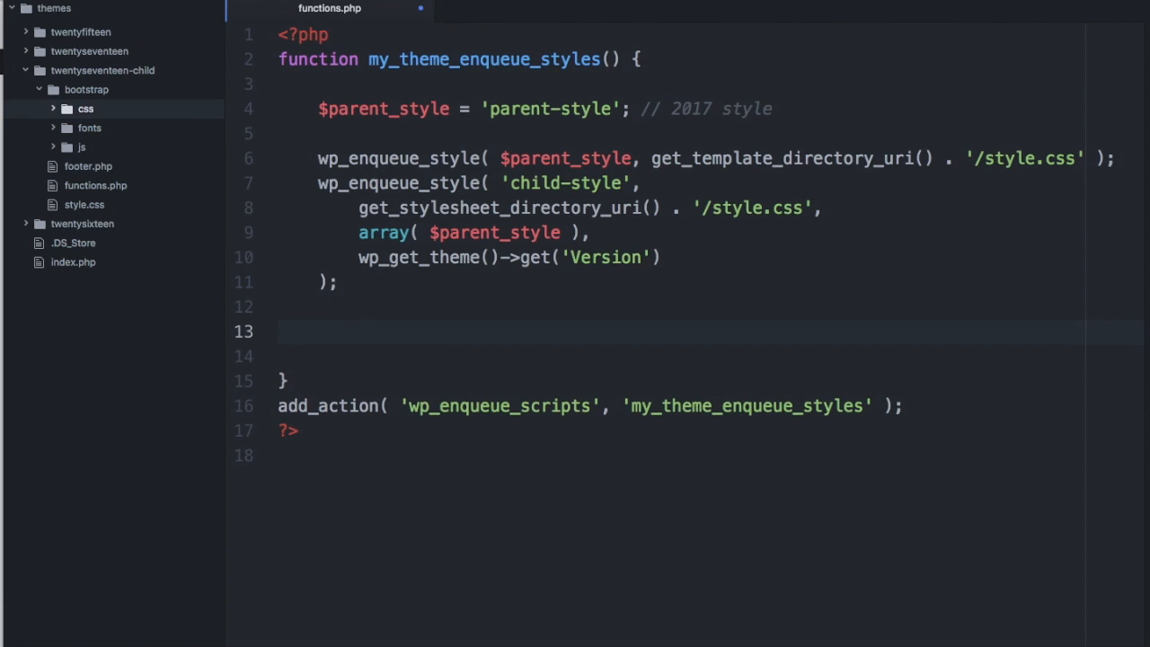
text(wp_enq)
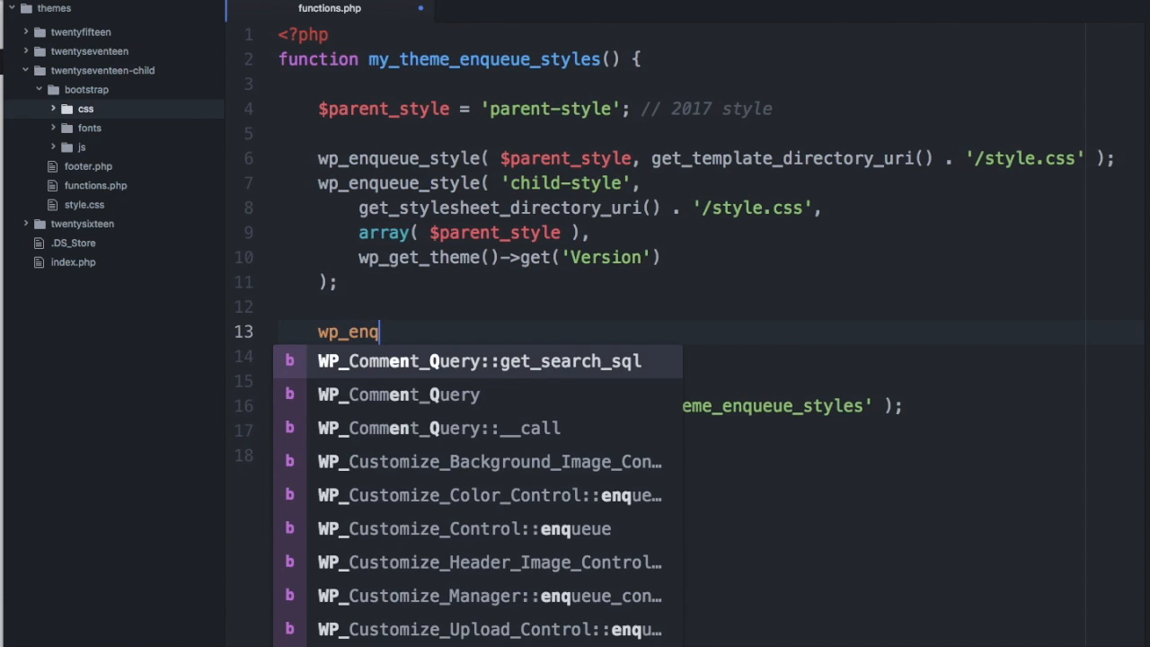
text(ueue_style)
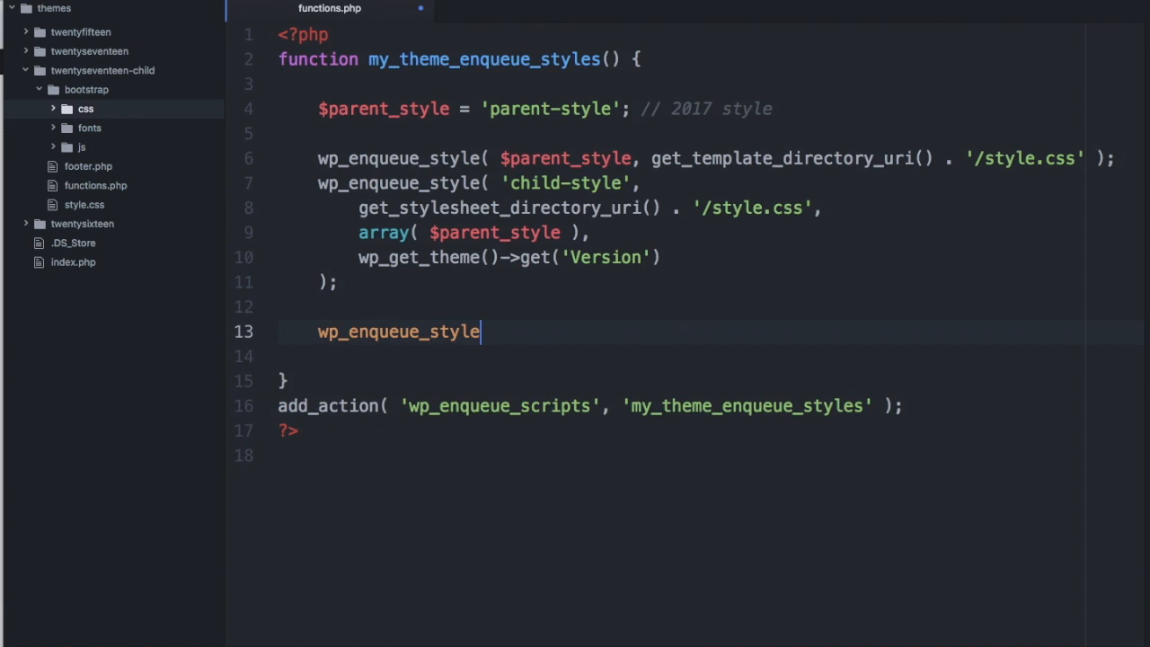
text(())
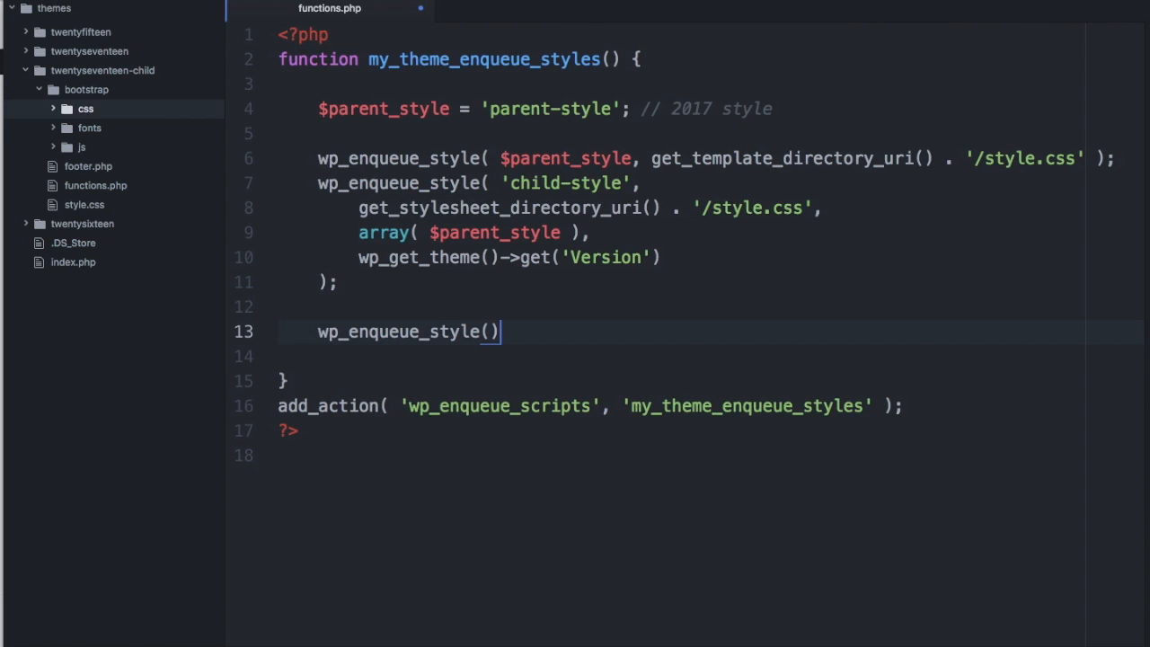
text('')
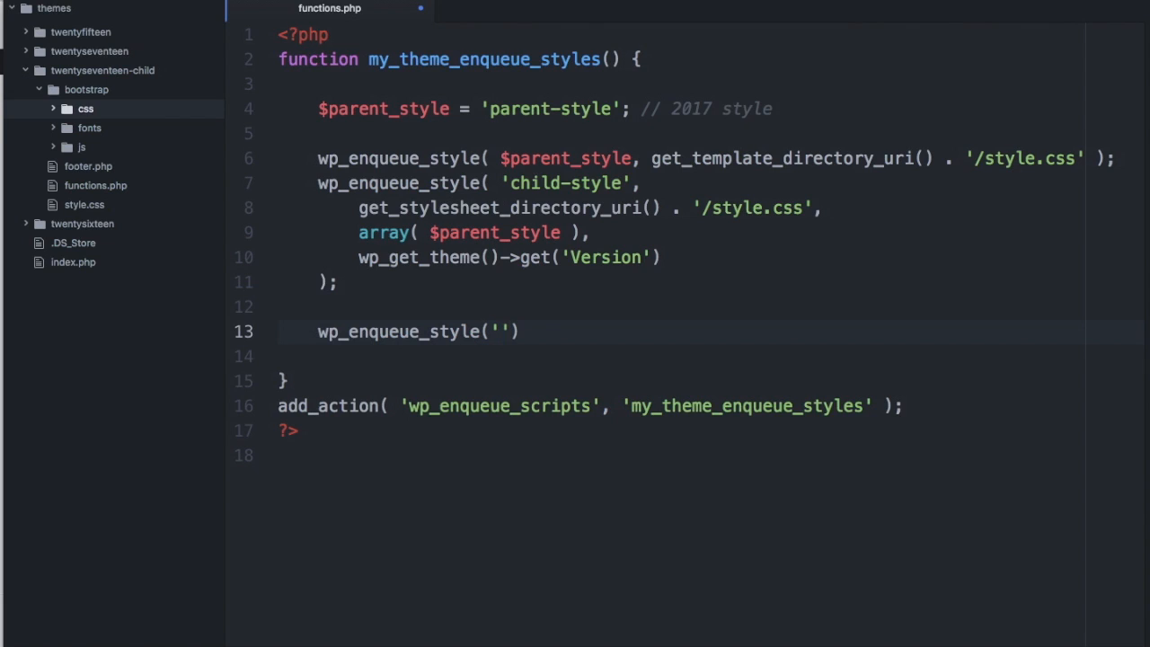
text(boot)
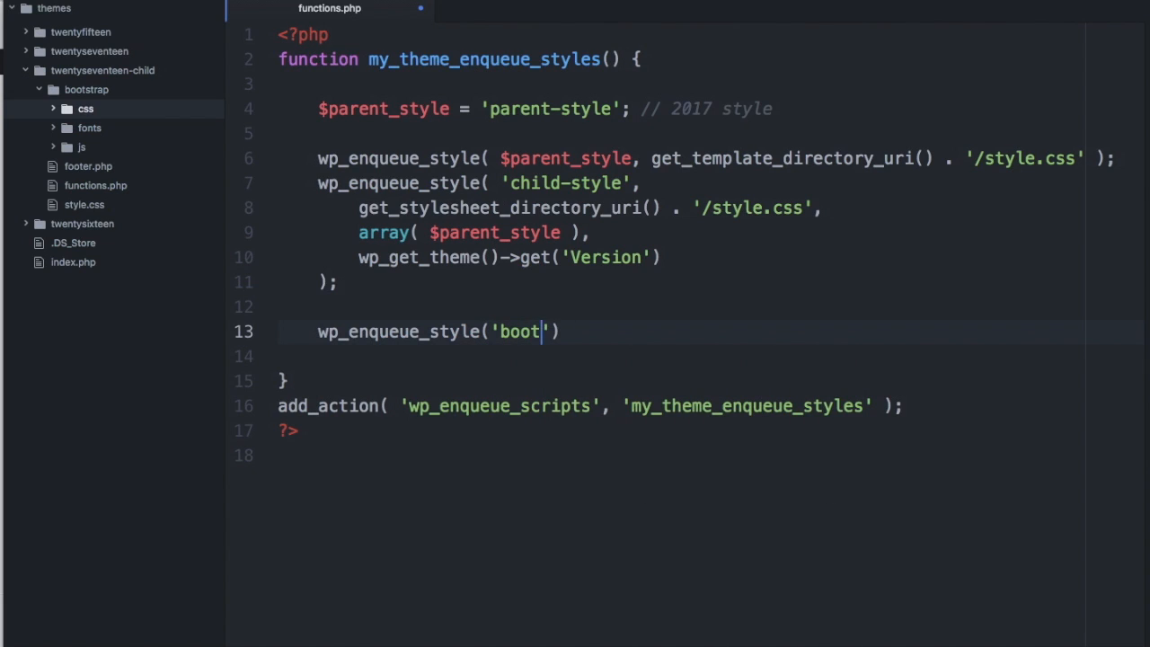
text(strap)
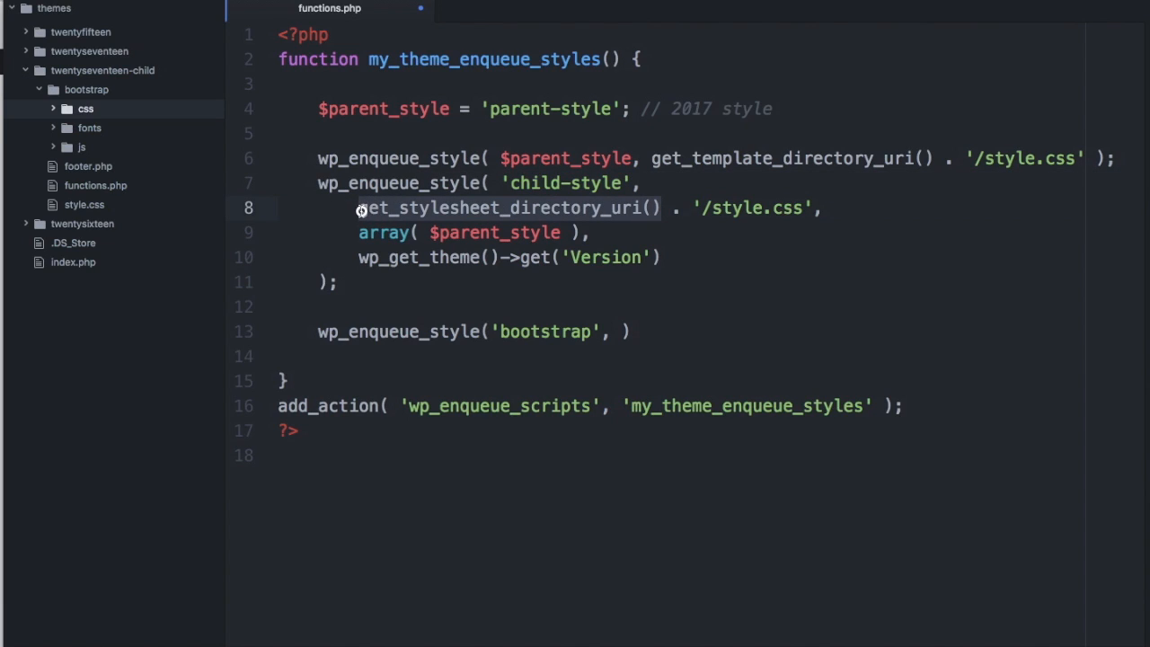
mouse_move(615, 330)
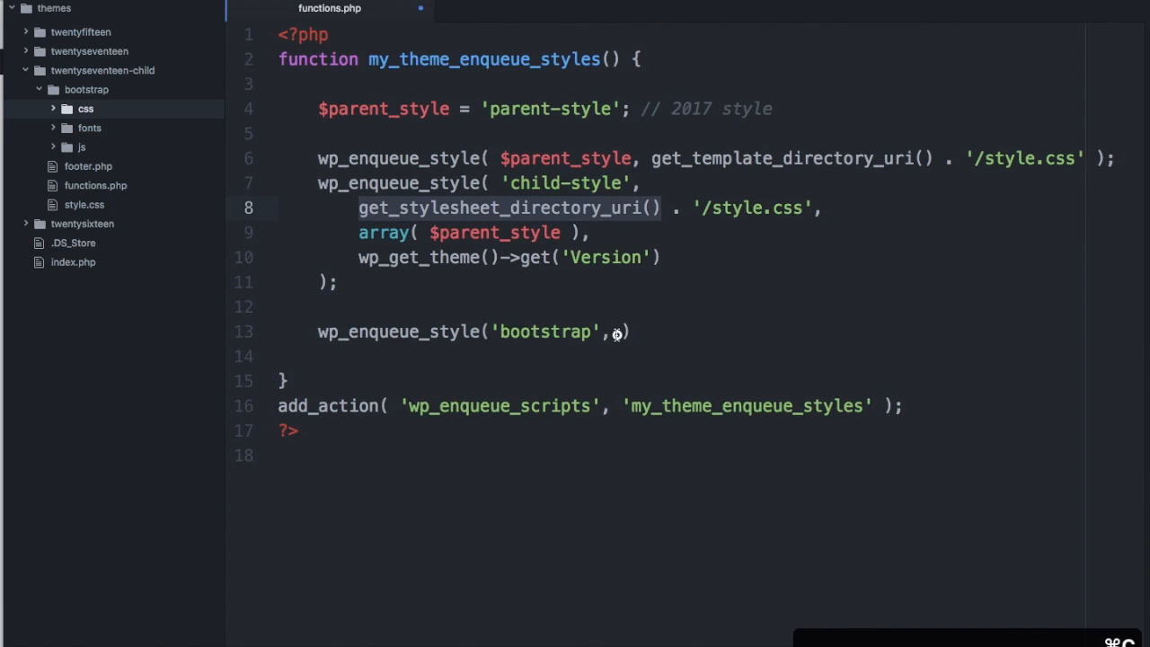
text(get_stylesheet_directory_uri()))
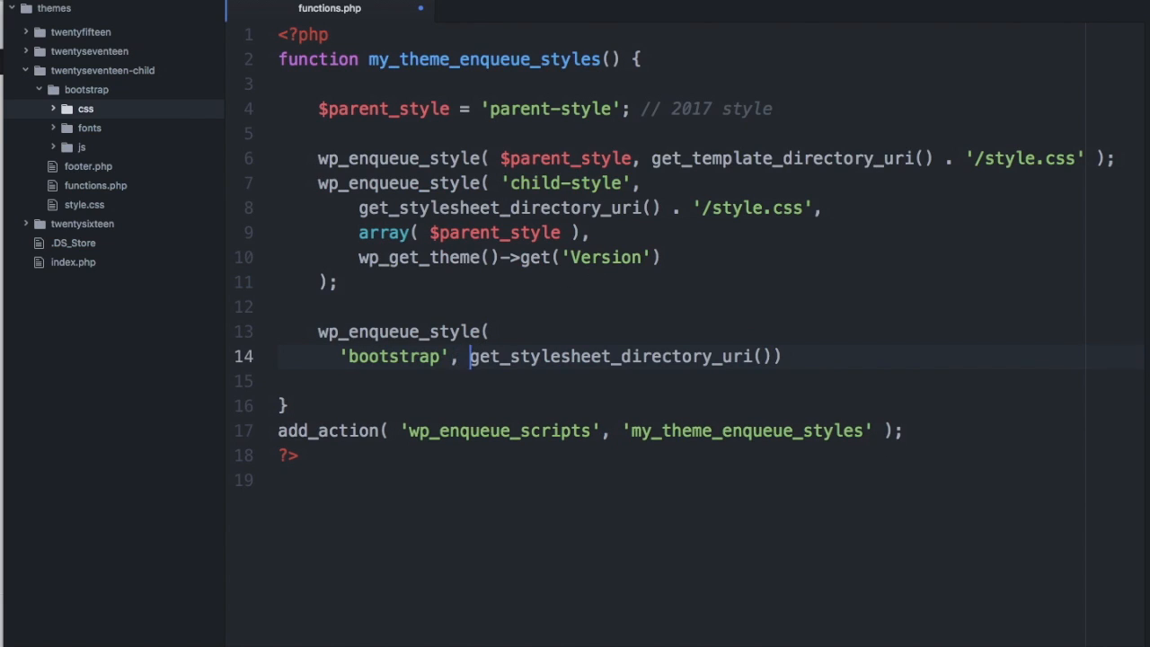
Step: Complete the path as '/bootstrap/css/bootstrap.min.css' and end the call with a semicolon
key(Enter)
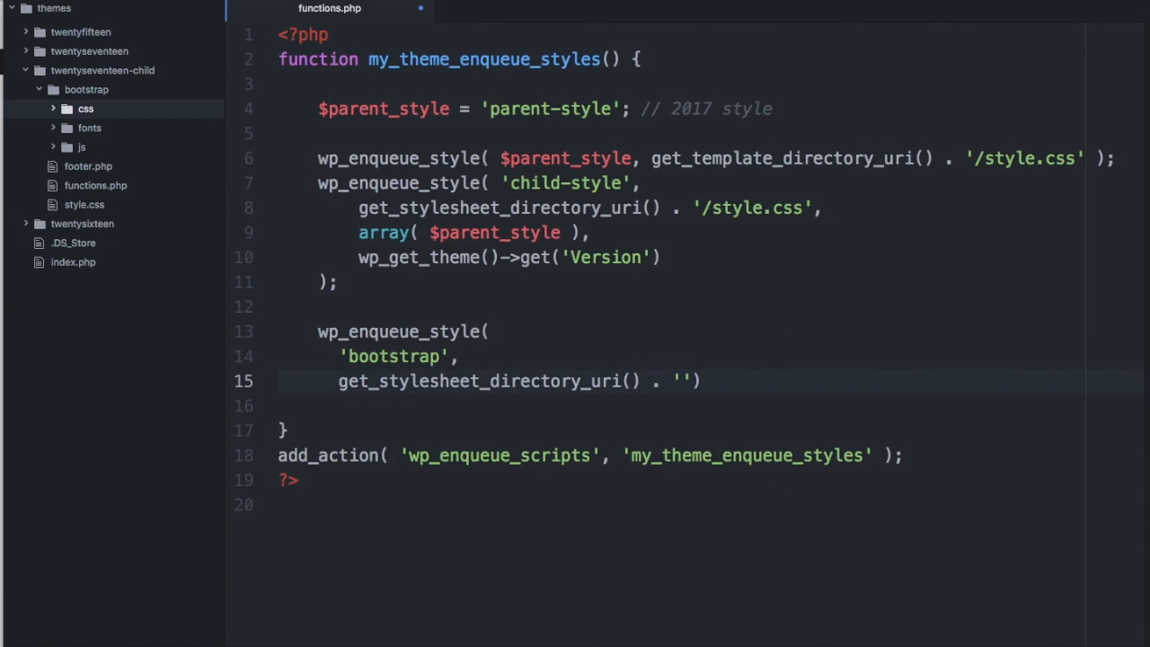
click(681, 381)
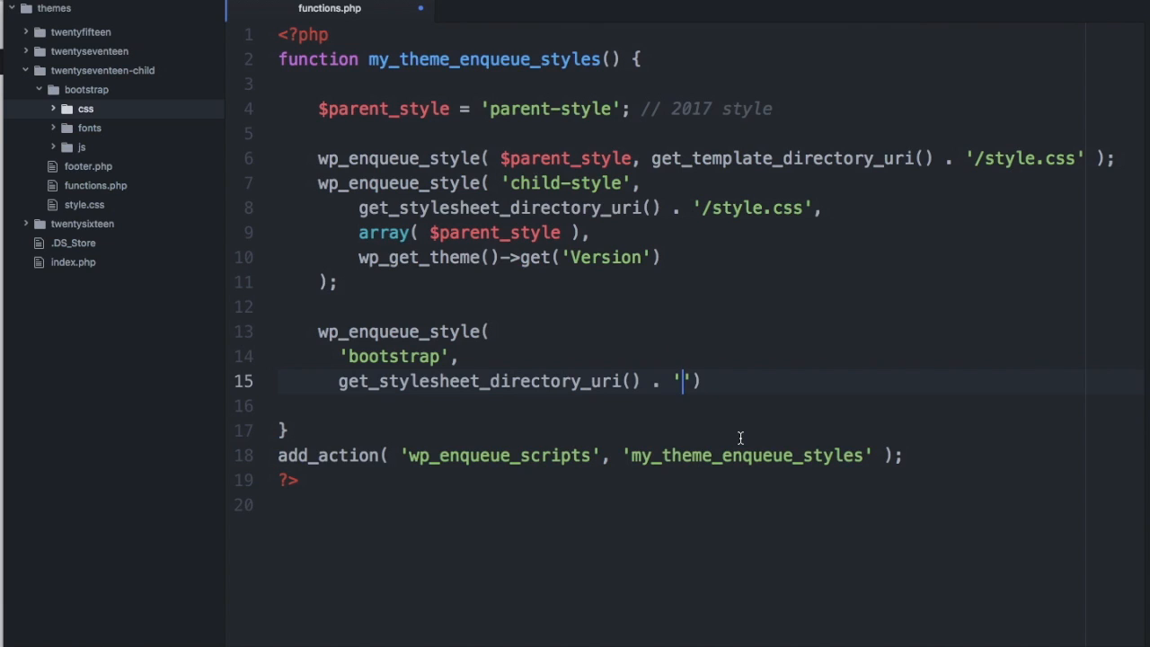
text(/bootstrap)
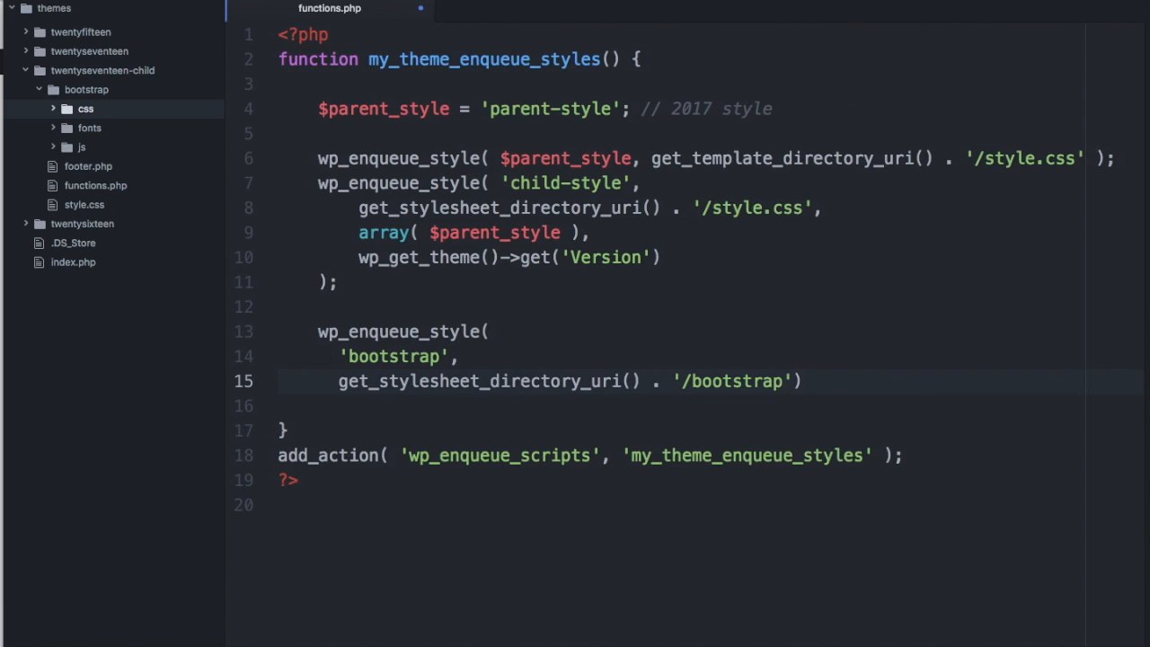
text(/css)
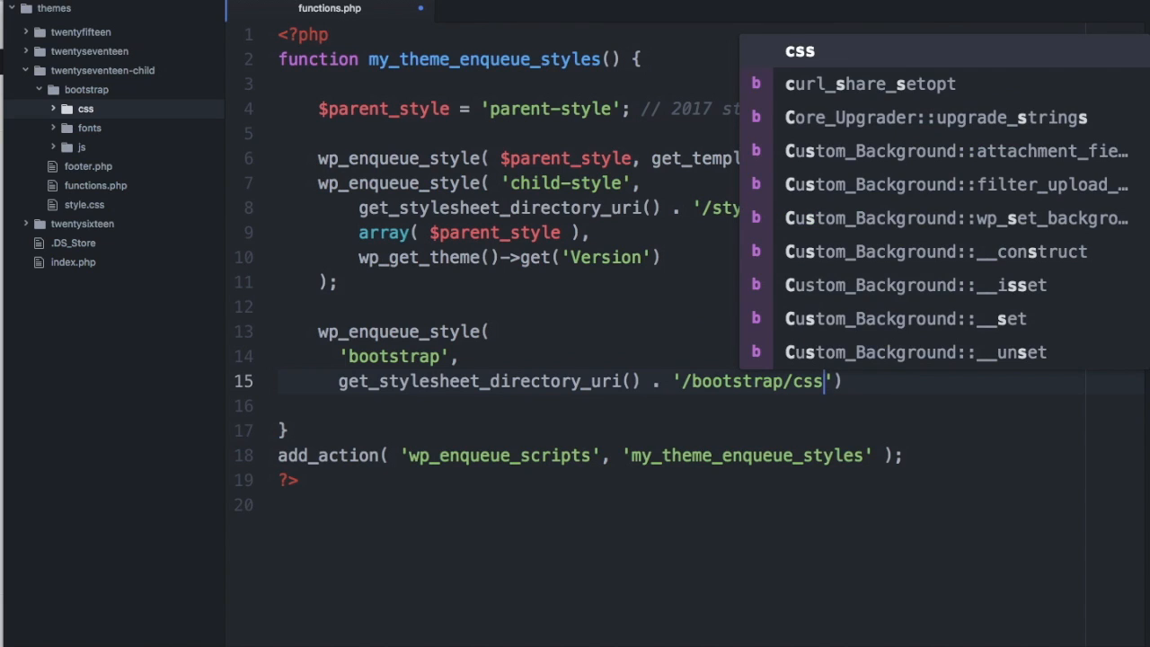
text(/bootstra)
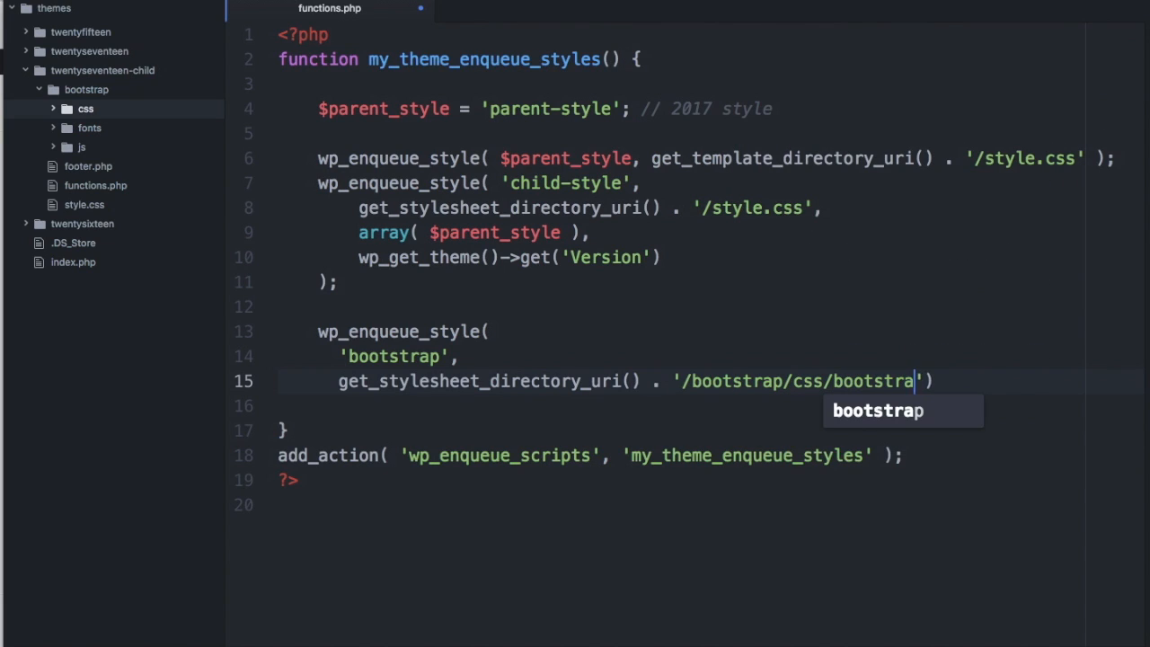
text(p.min.css)
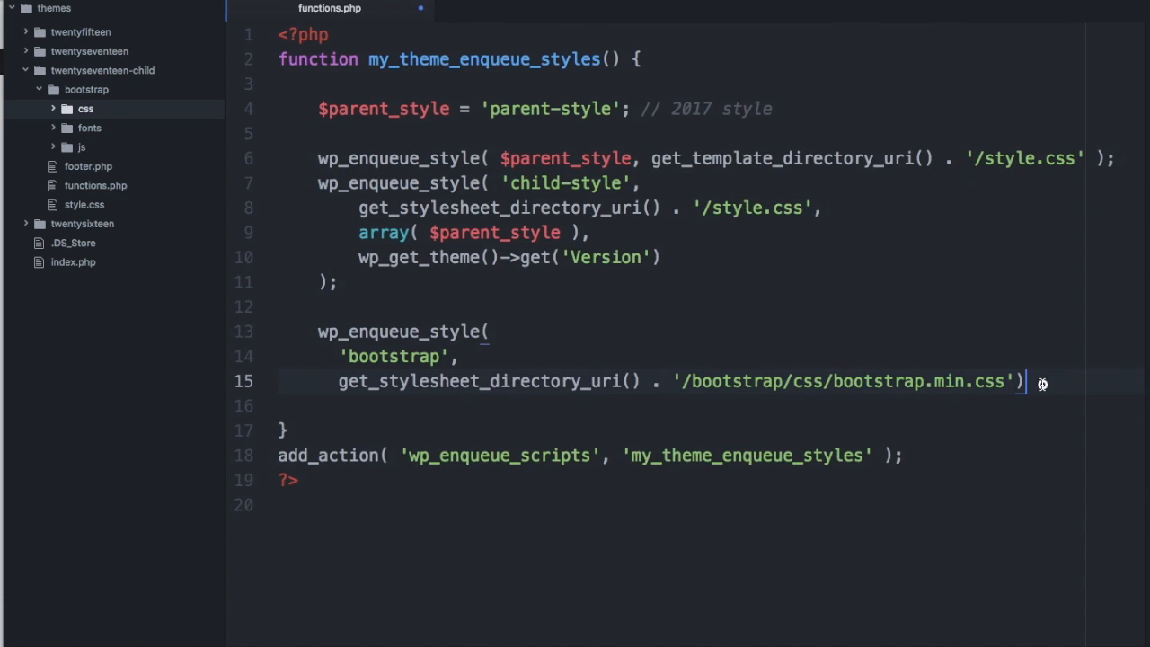
text(;)
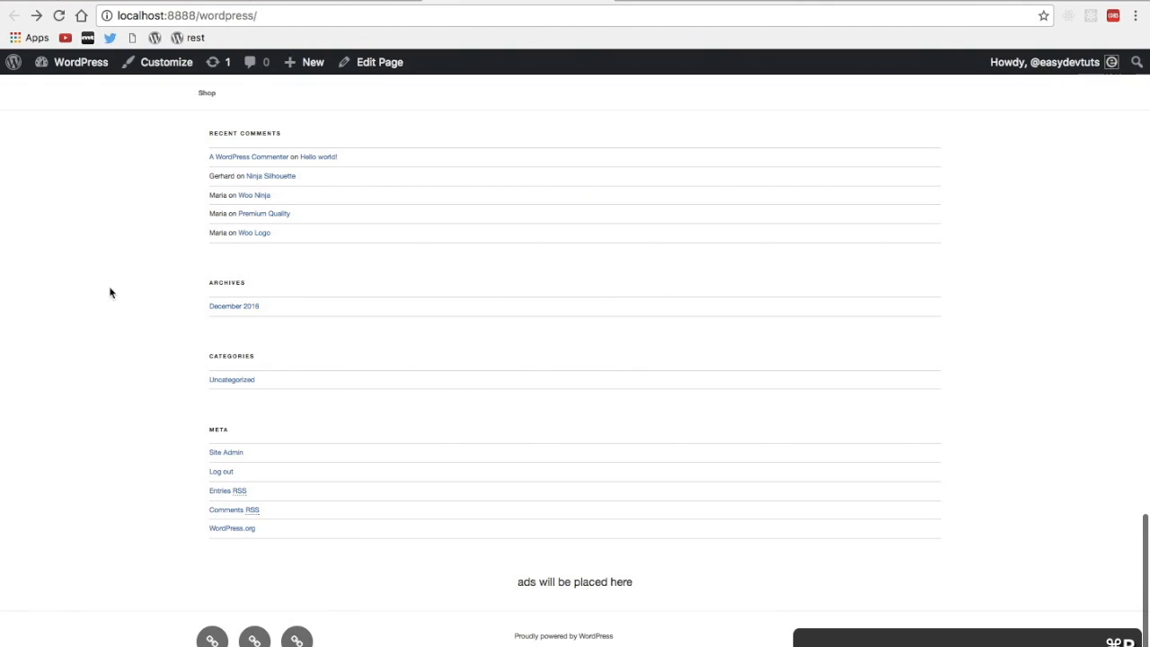
scroll(up, 3)
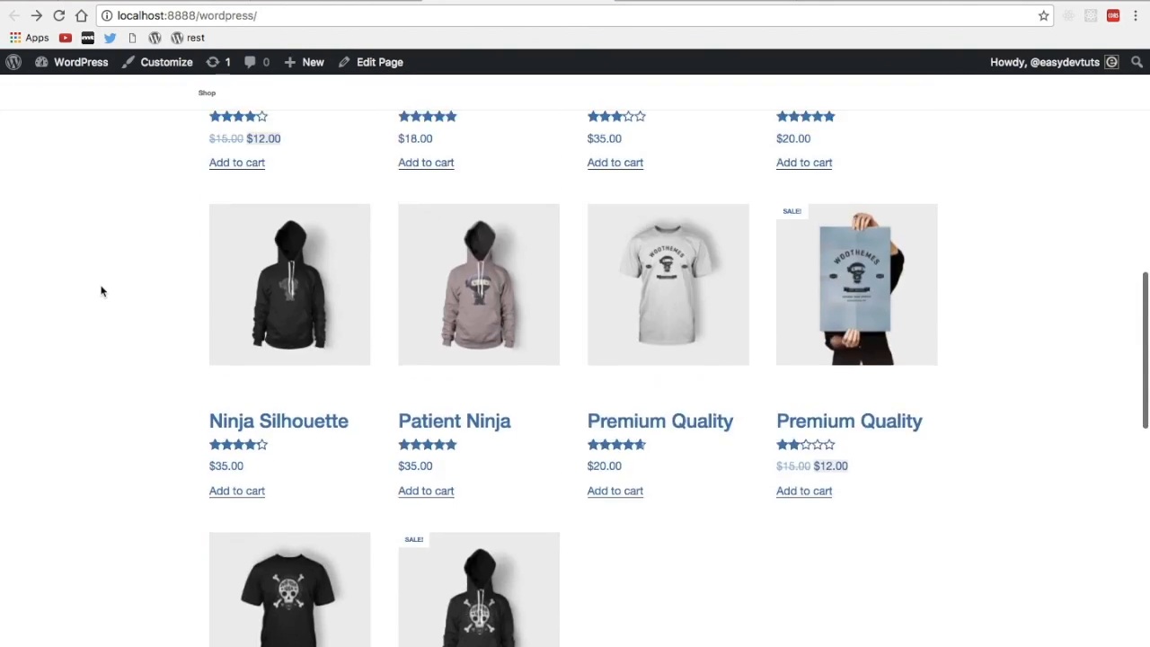
scroll(up, 3)
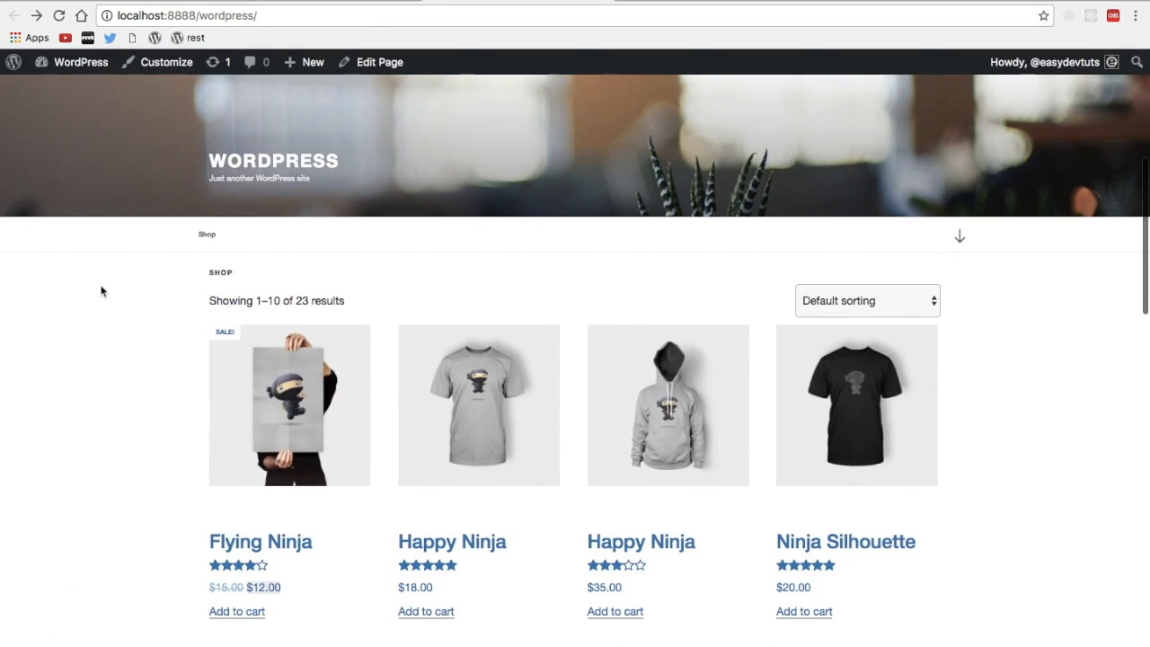
scroll(down, 3)
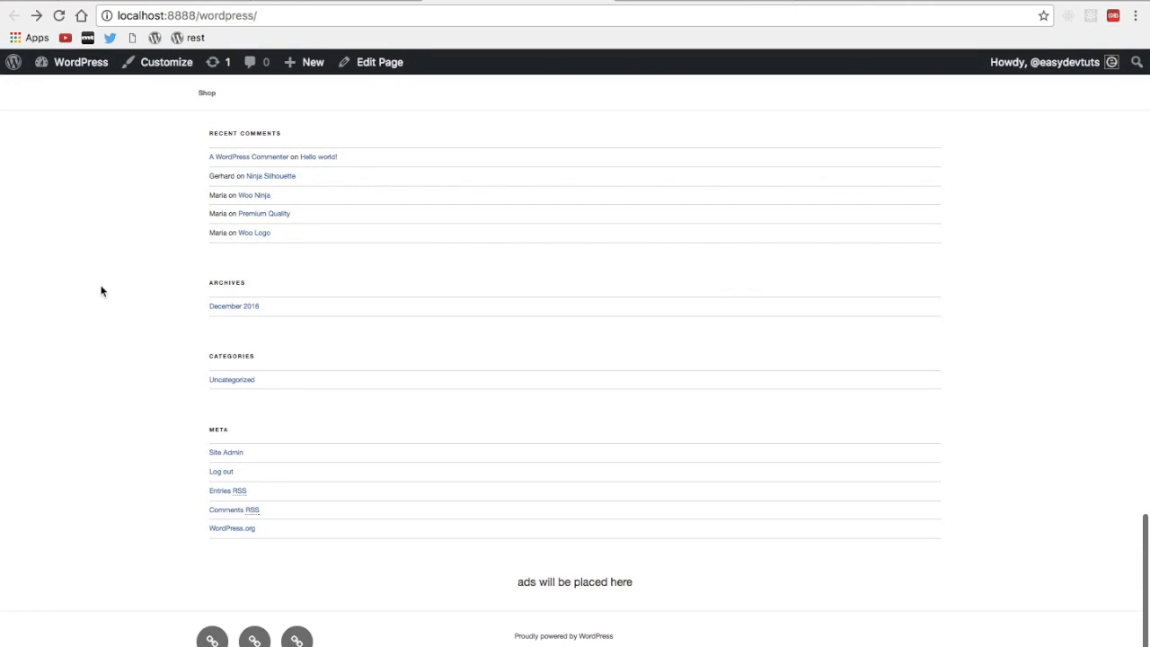
Step: Inspect the page and view the DevTools Console, which shows only a jQuery Migrate notice
right_click(103, 289)
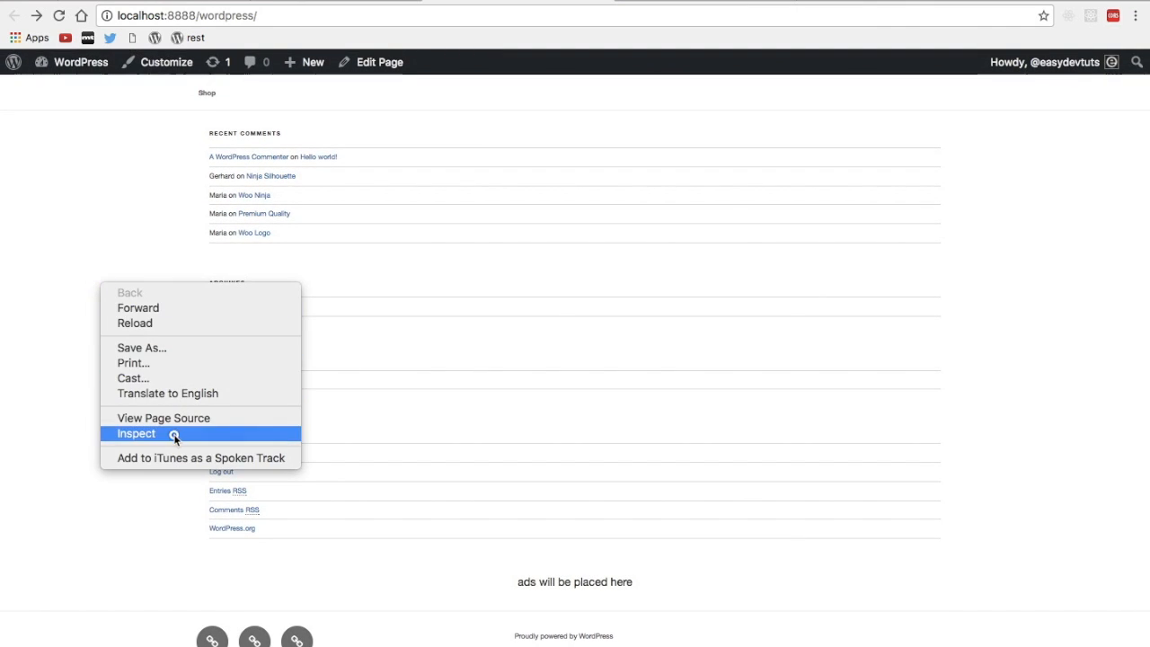
click(137, 433)
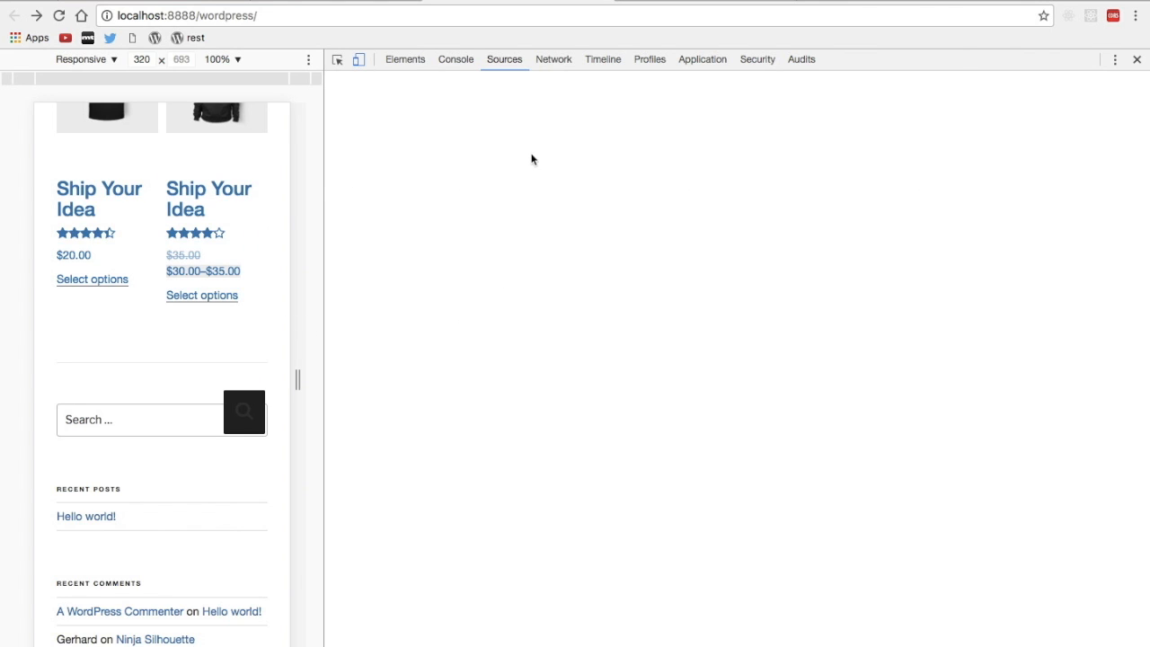
click(456, 60)
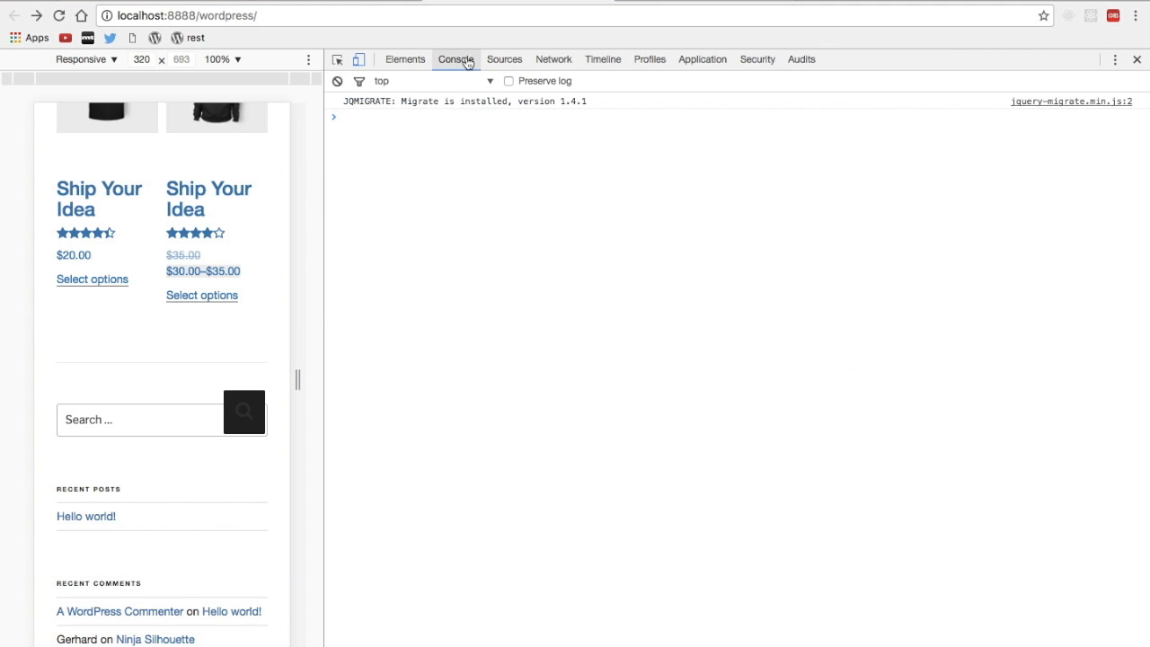
mouse_move(604, 59)
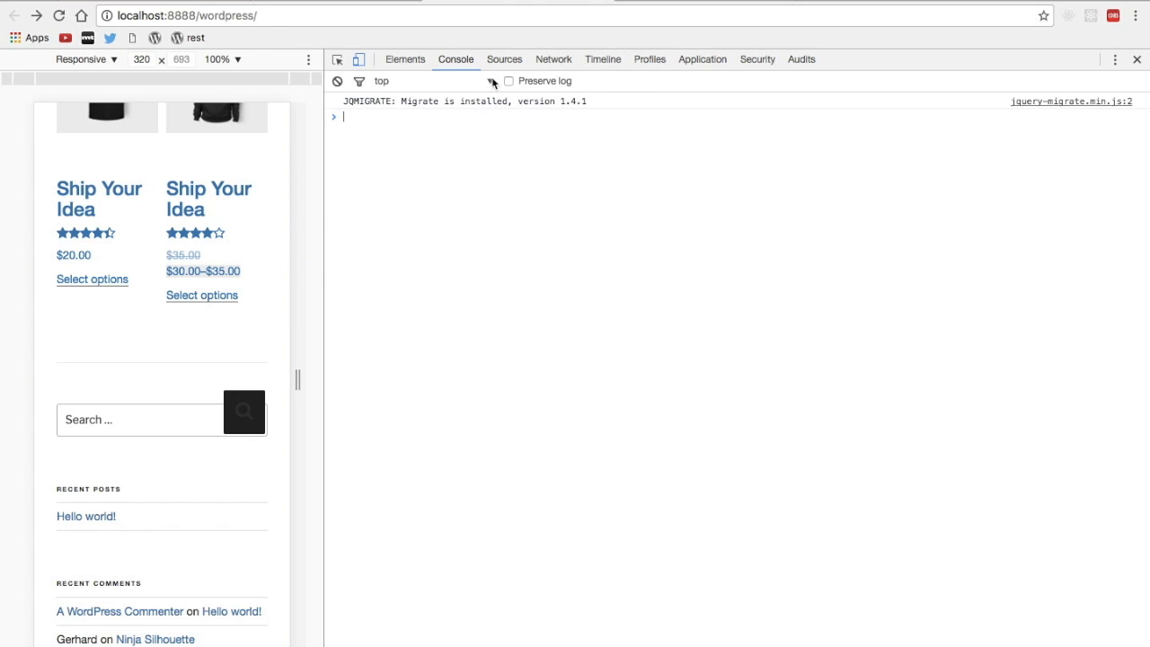
click(503, 60)
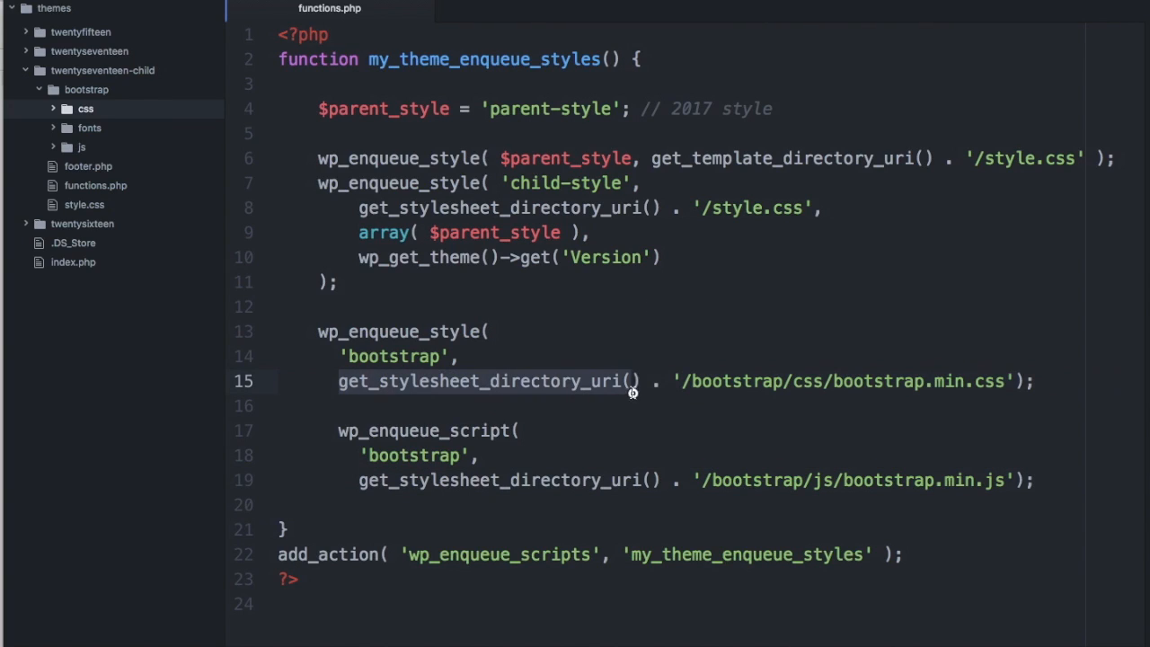
mouse_move(643, 388)
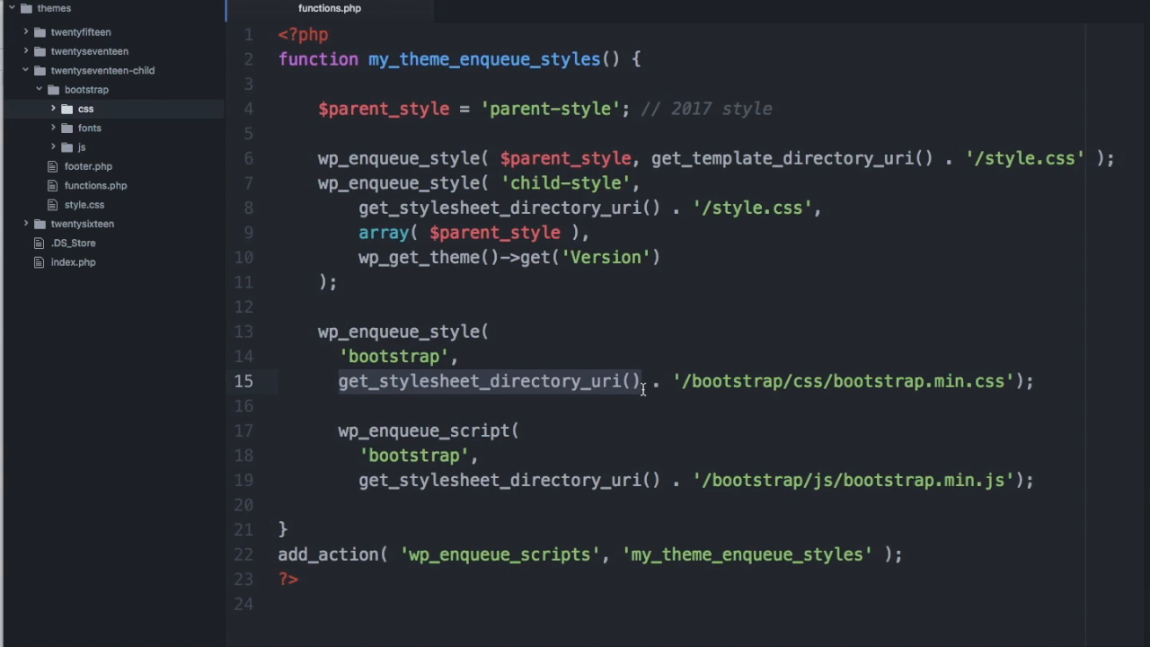
mouse_move(698, 185)
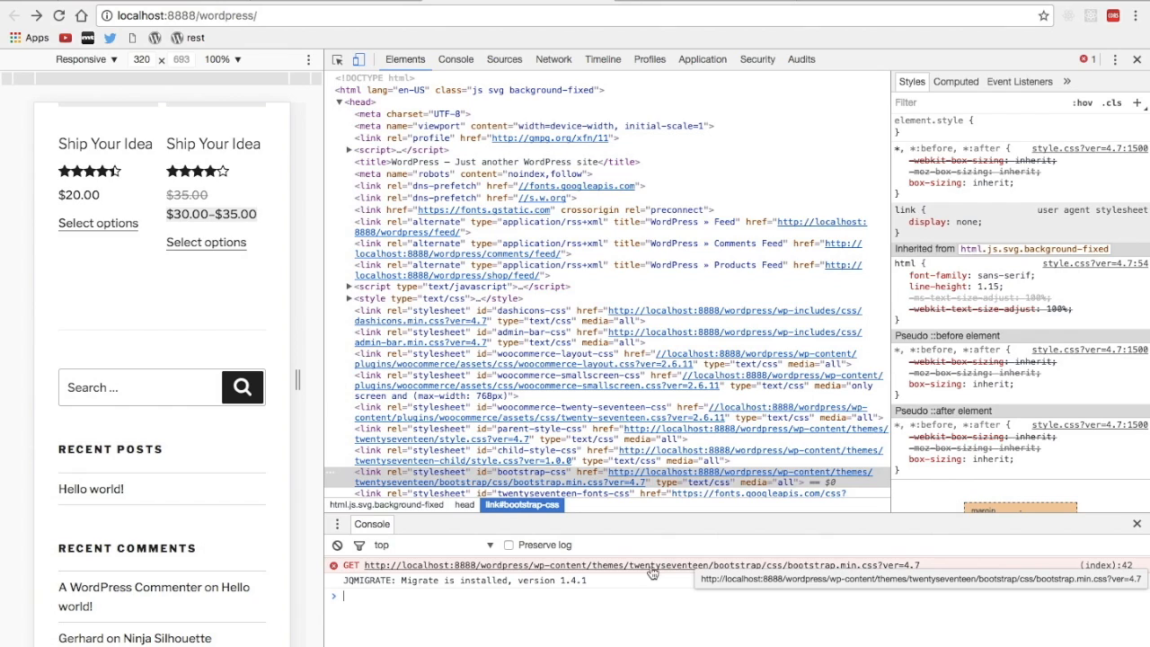
mouse_move(791, 567)
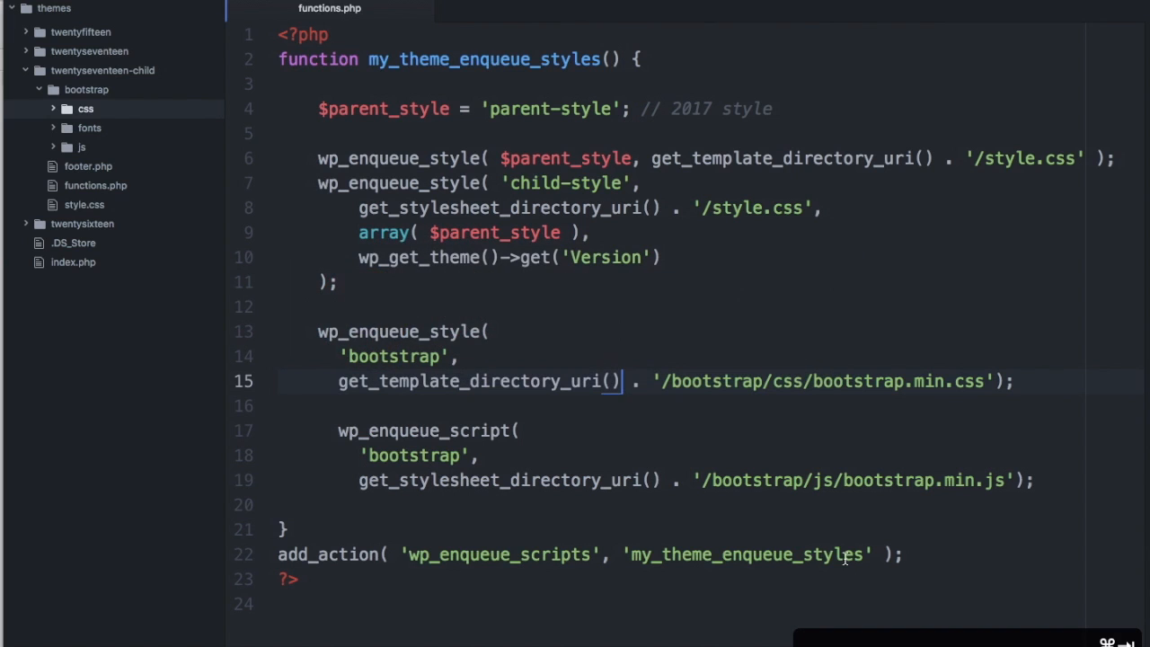
Step: Restore get_stylesheet_directory_uri for the bootstrap stylesheet path on line 15
text(get_stylesheet_directory_uri)
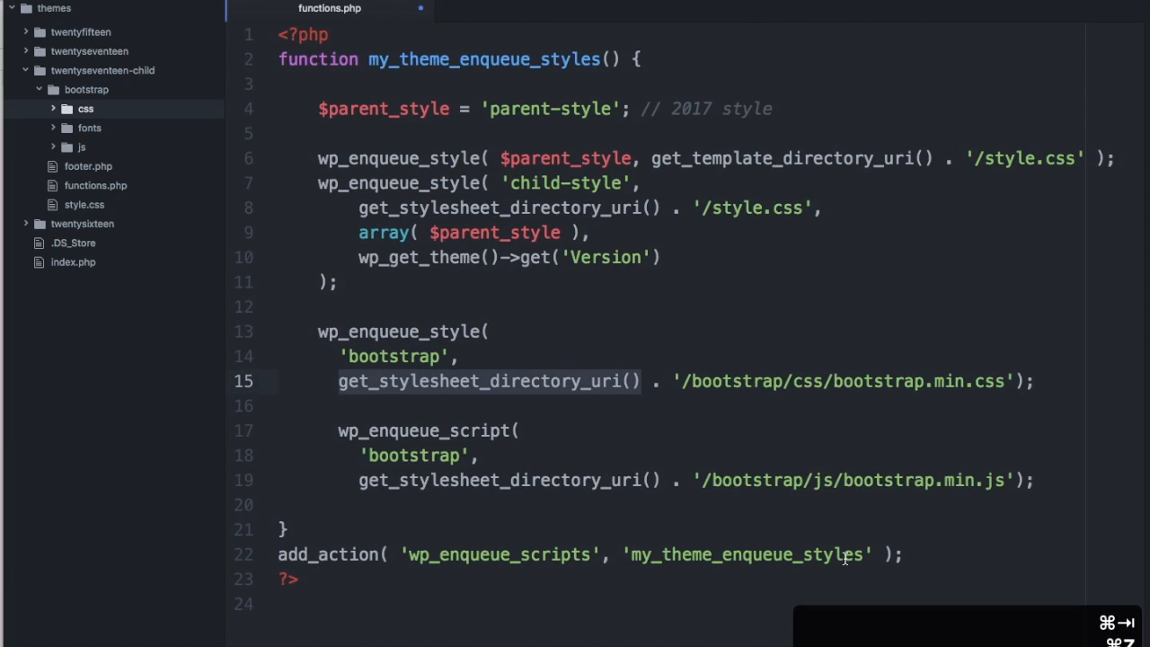
mouse_move(676, 411)
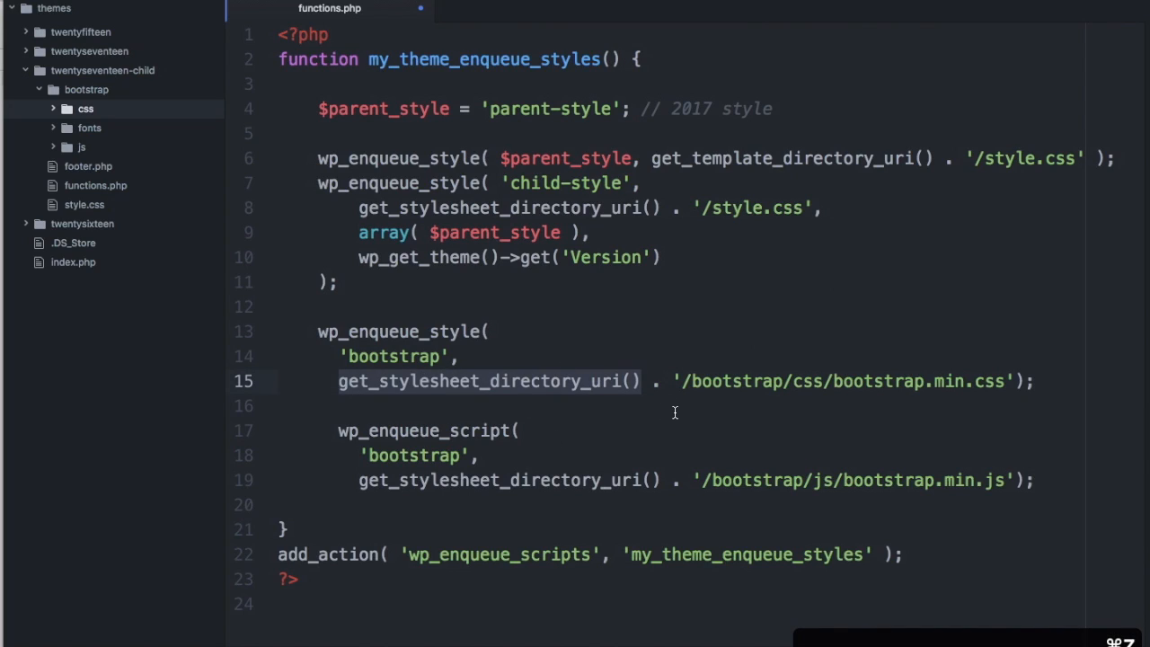